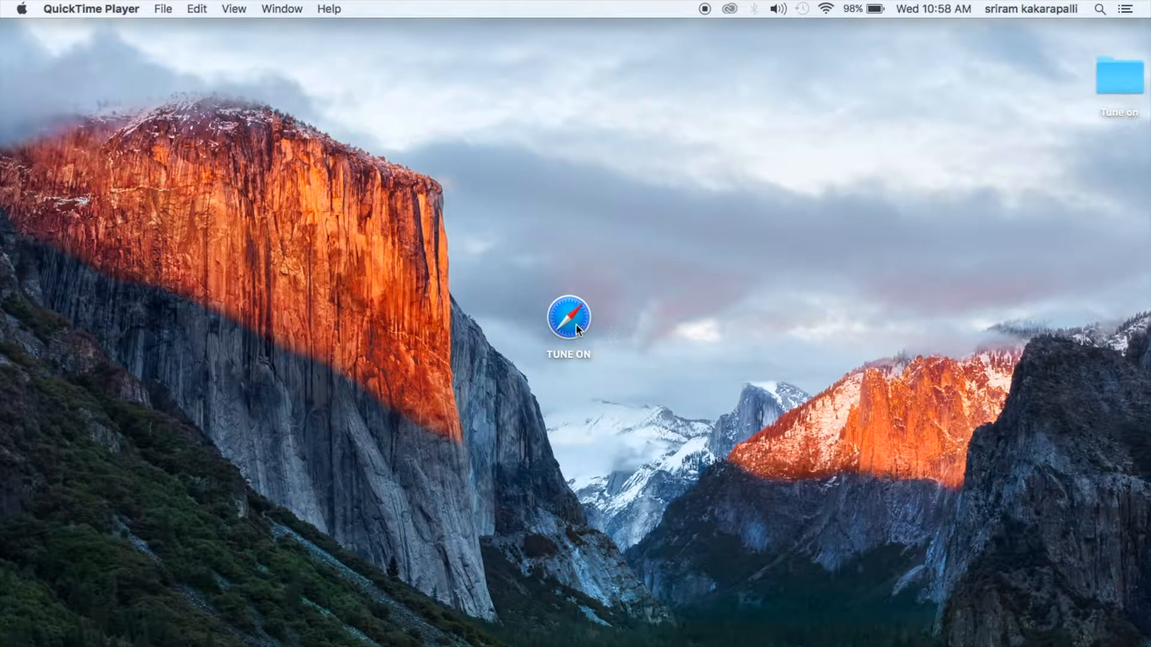
Step: Reach Microsoft sign-in from the desktop shortcut and submit the account email and password
double_click(568, 316)
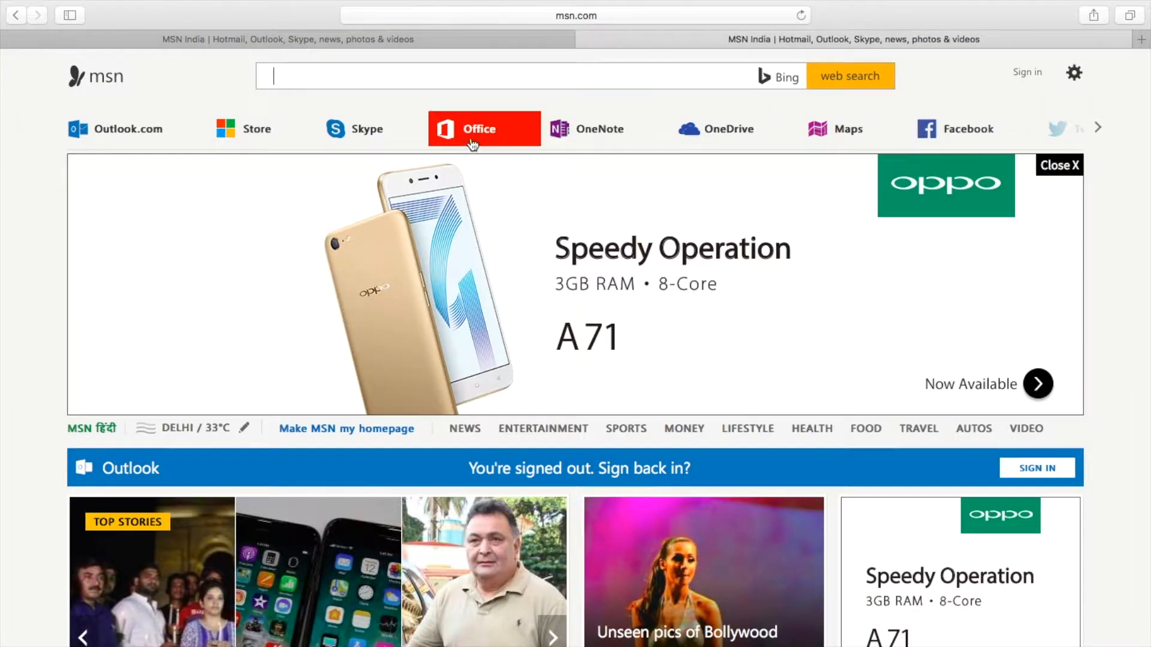
mouse_move(129, 128)
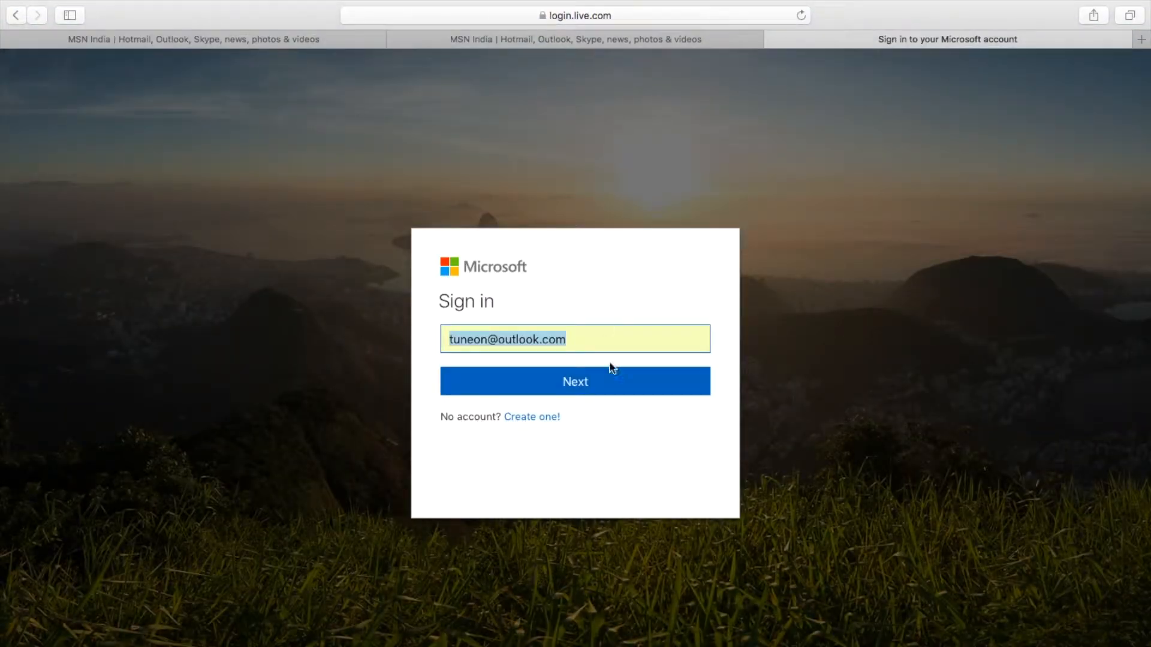
left_click(574, 381)
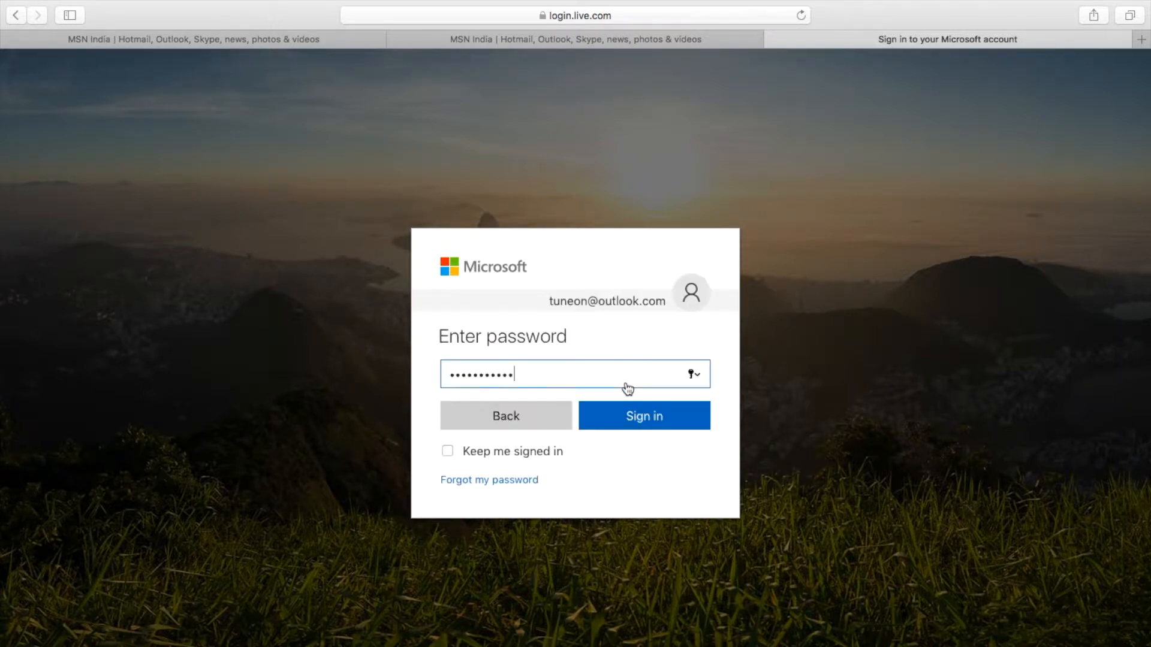
left_click(643, 416)
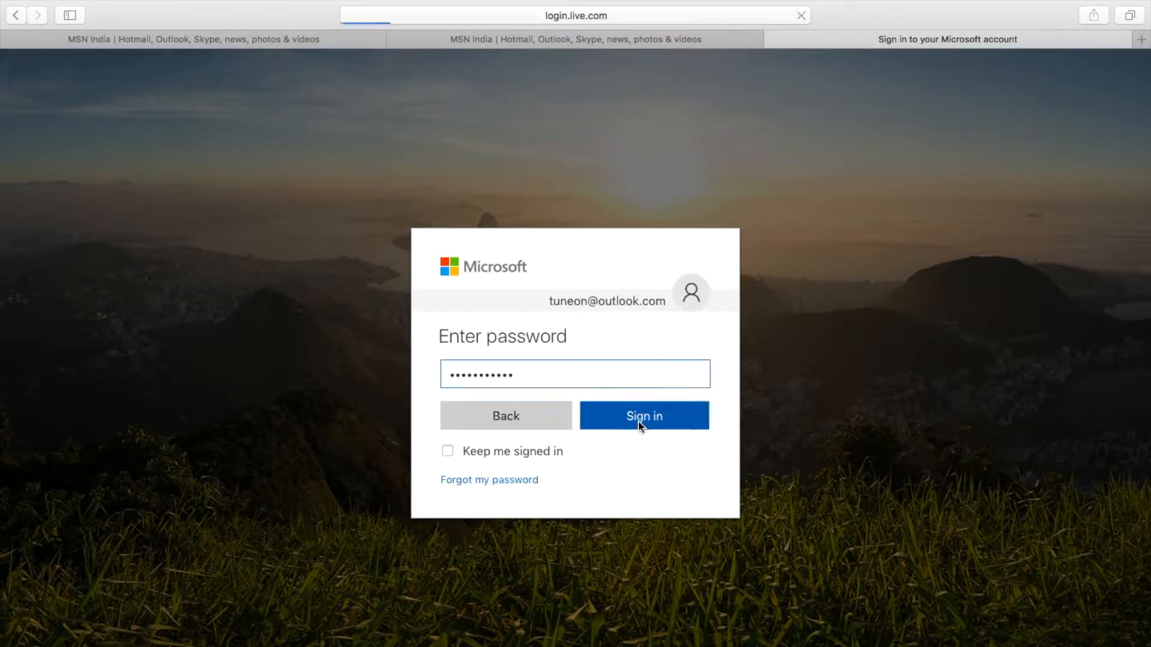
left_click(643, 416)
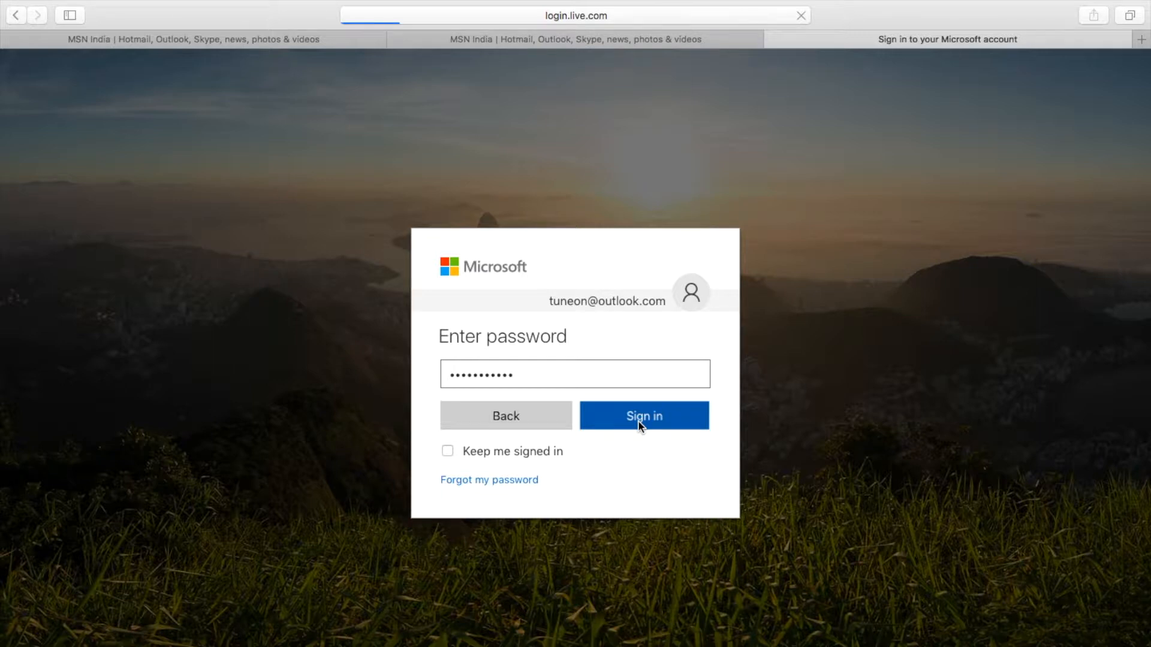
Step: Select the contact 'ram' in People and request its deletion, leaving the confirmation prompt
left_click(642, 417)
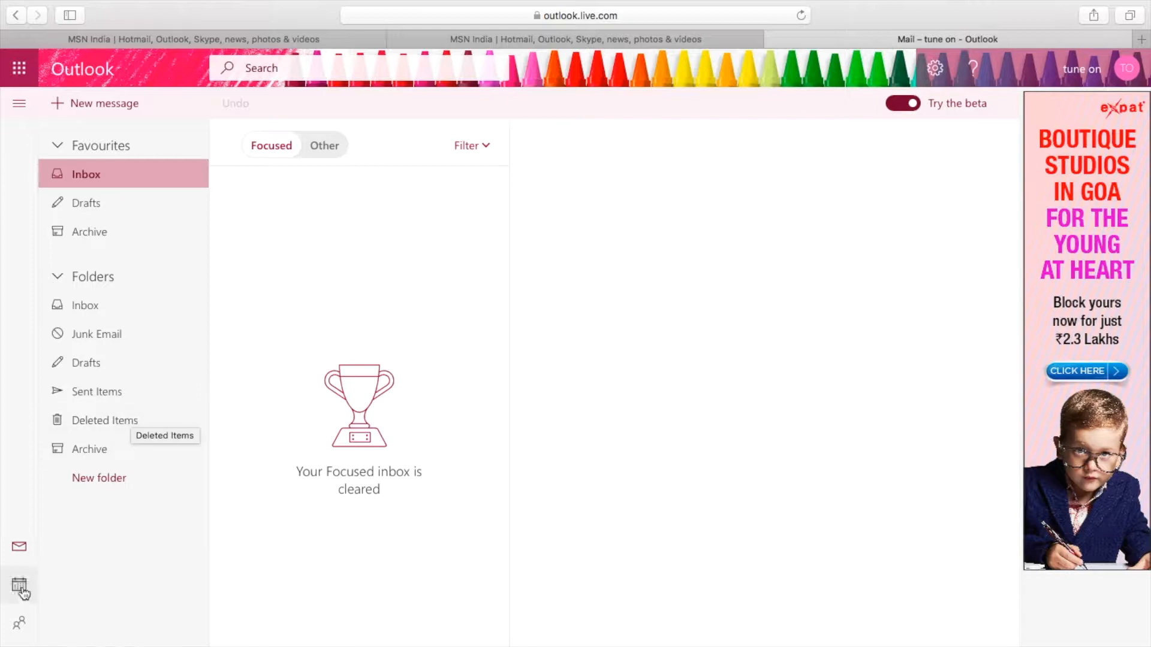
mouse_move(19, 623)
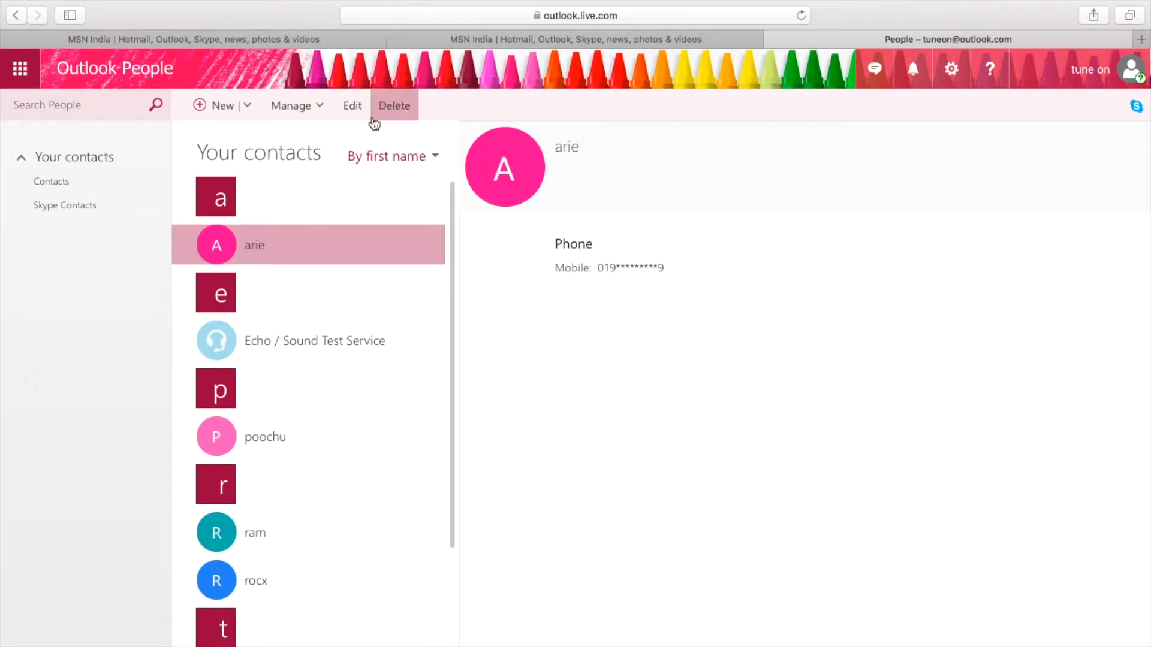
mouse_move(254, 532)
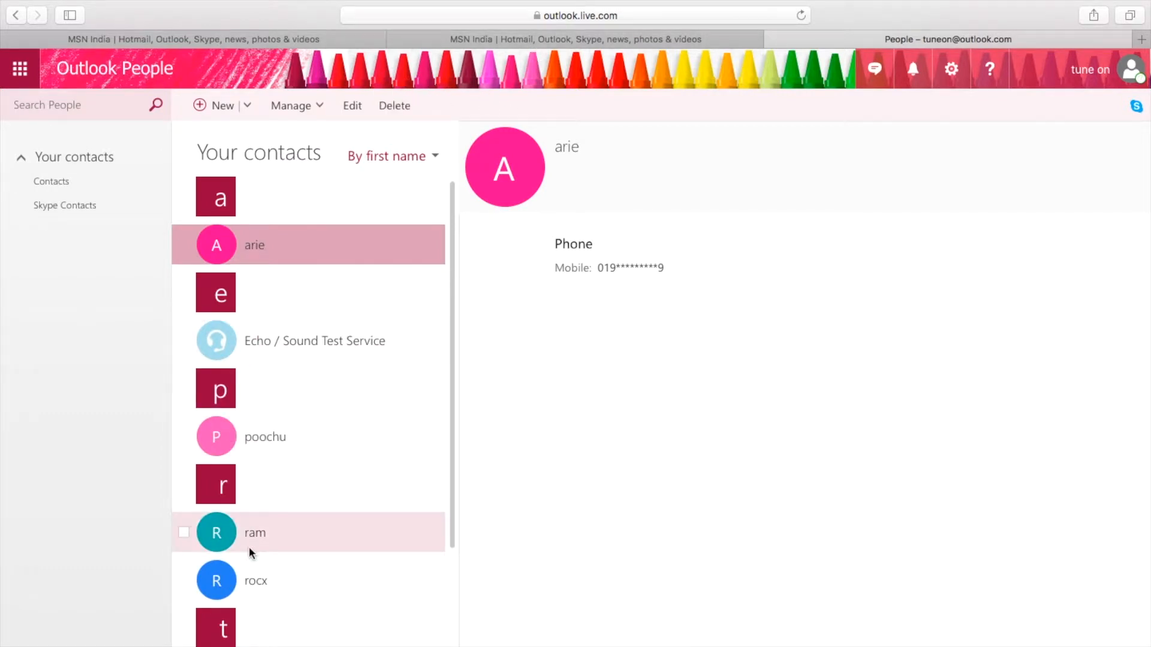
left_click(185, 532)
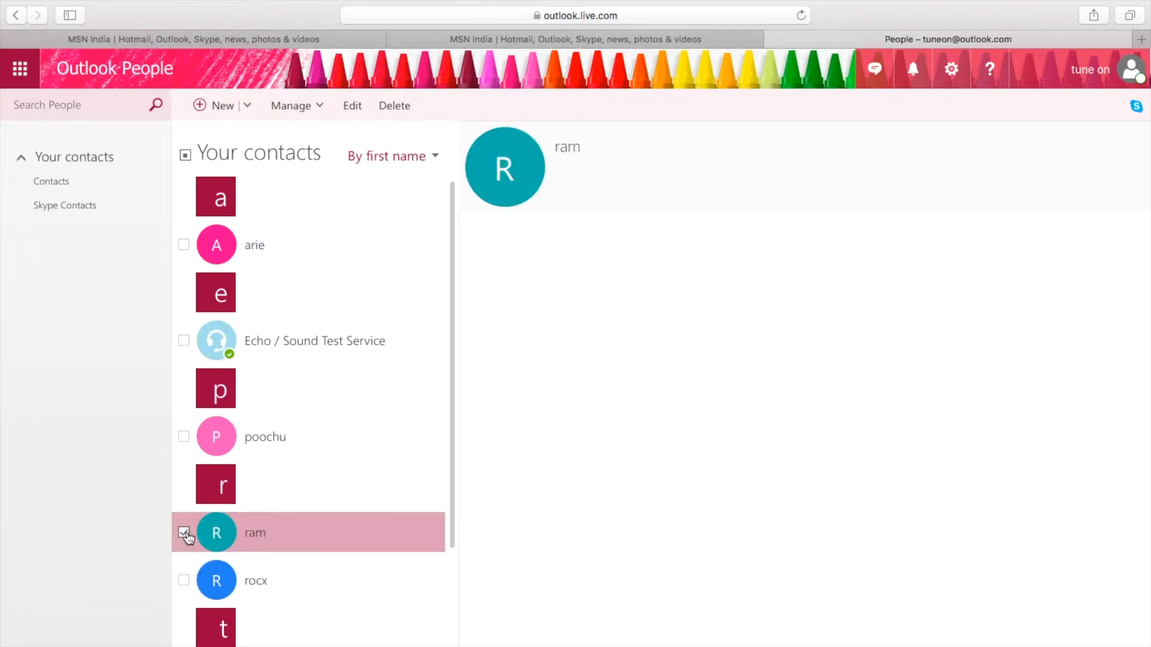
left_click(395, 105)
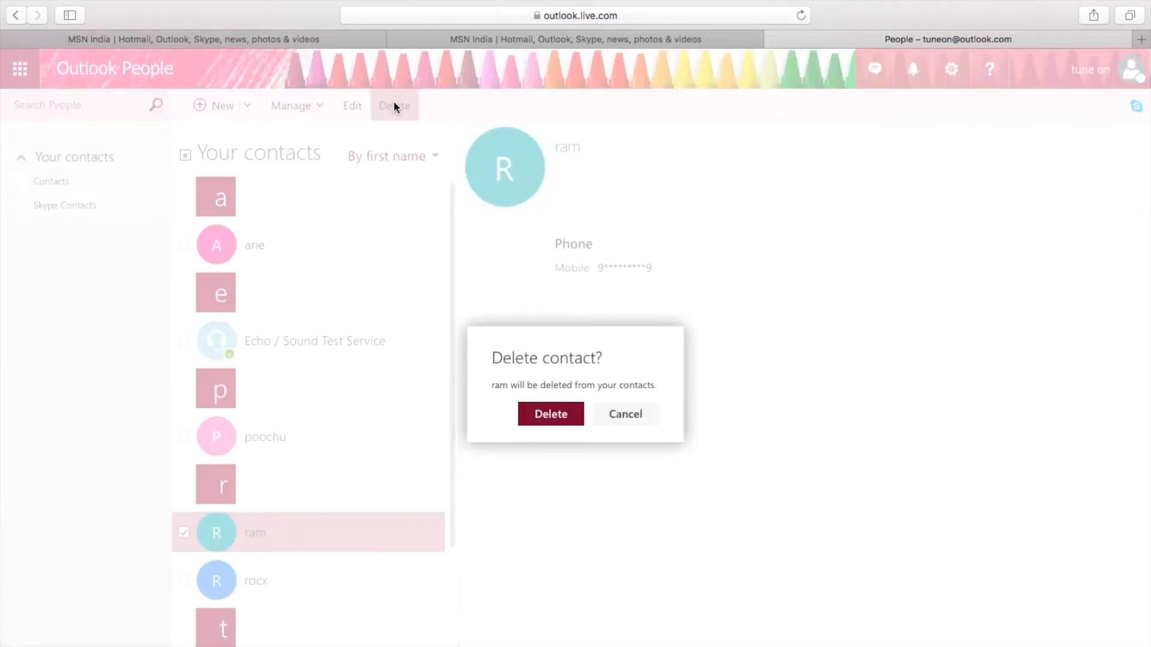
Step: Confirm deleting 'ram', then go to Manage > Restore deleted contacts
left_click(550, 413)
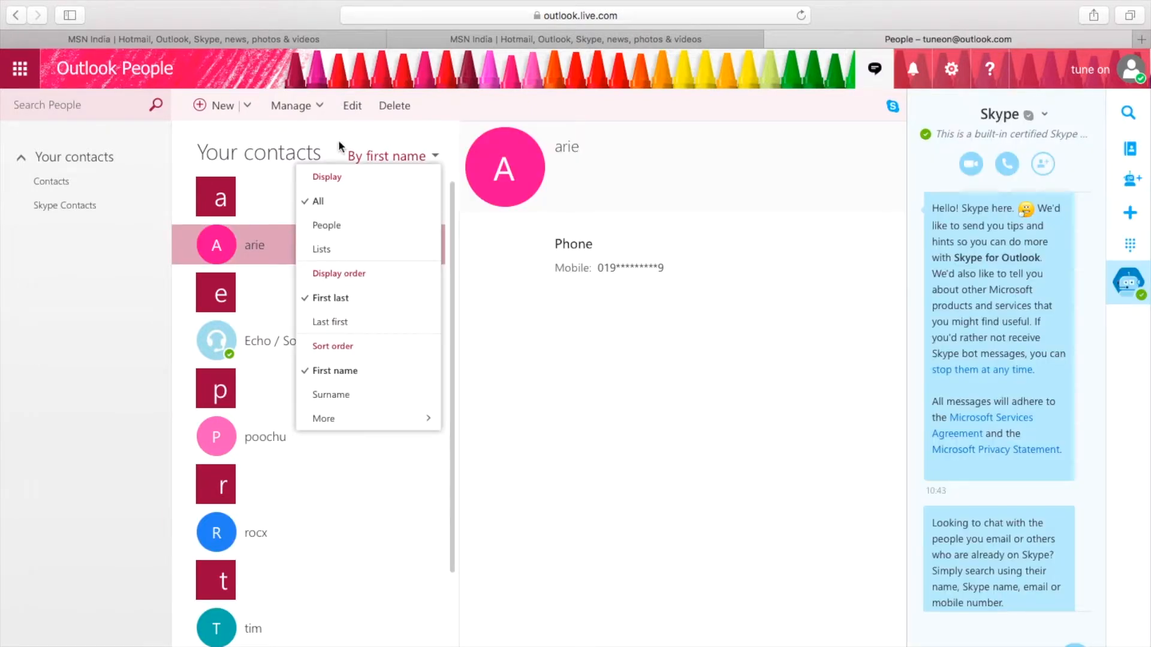
left_click(291, 105)
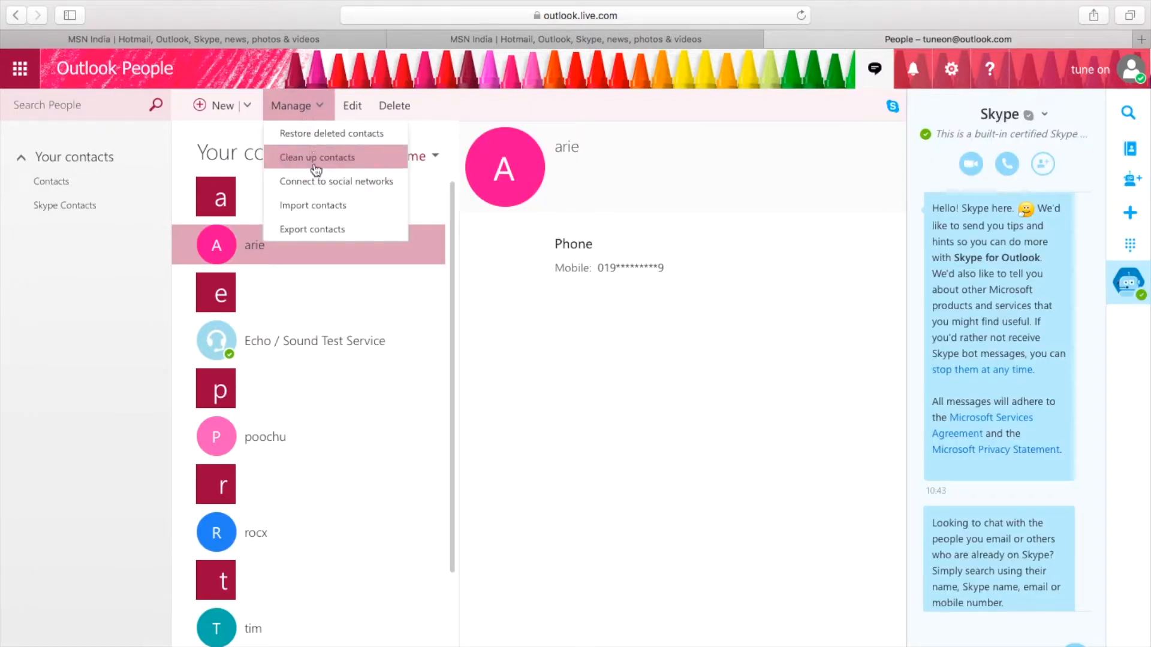
left_click(331, 133)
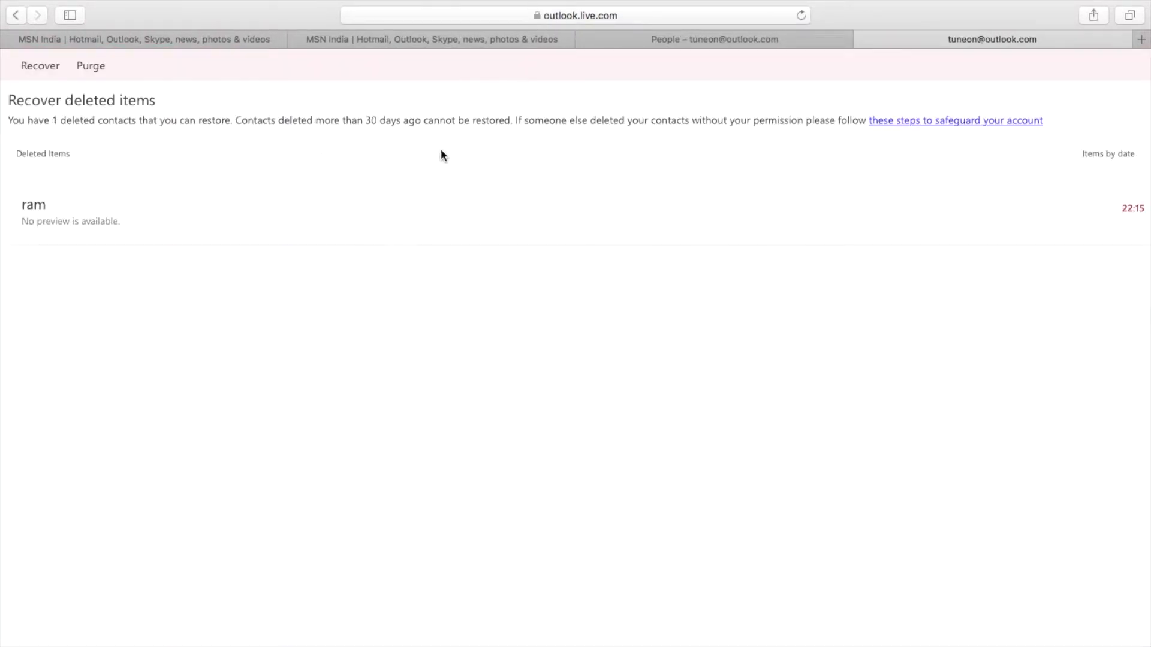
mouse_move(947, 214)
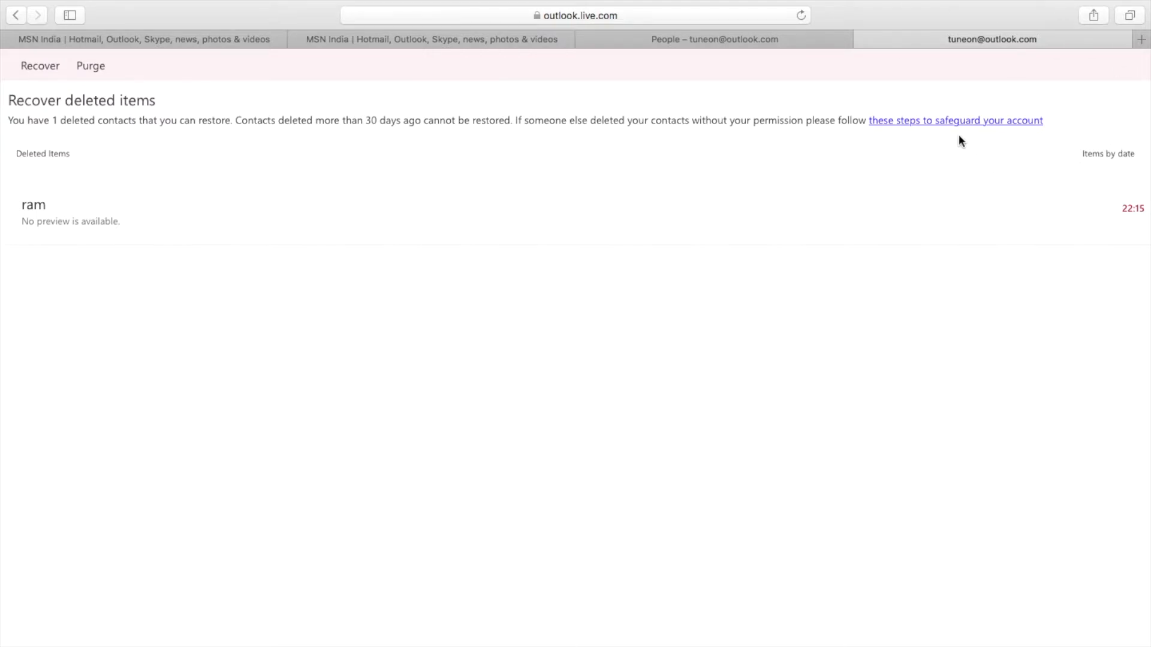
mouse_move(4, 208)
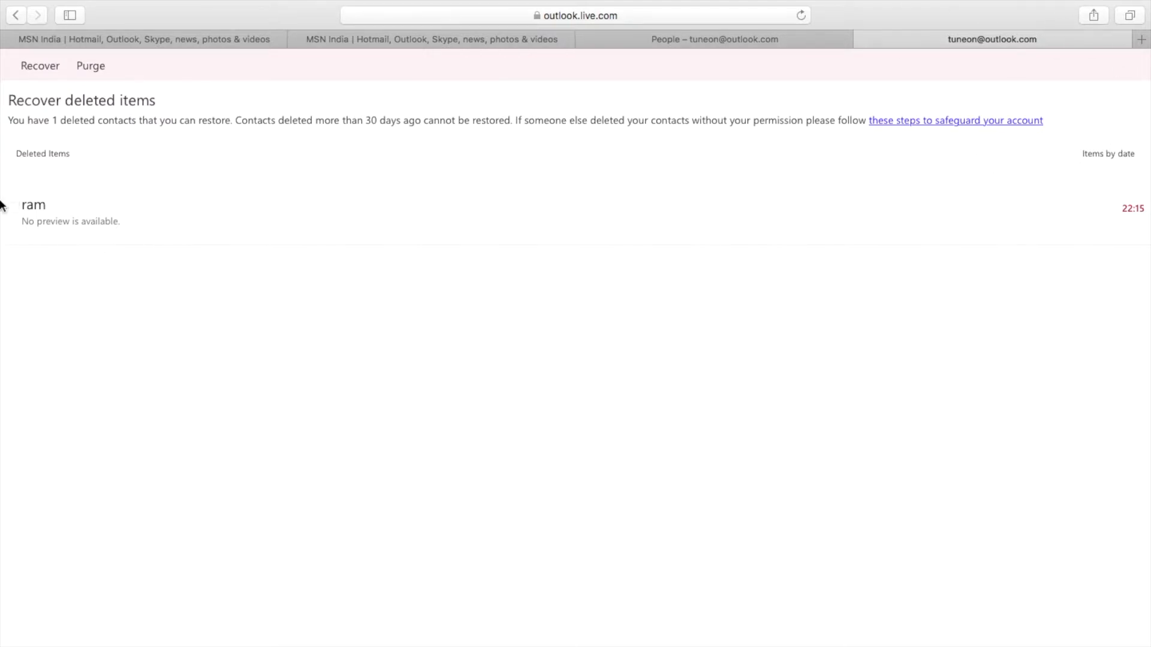
Step: Select 'ram' among deleted items and request its recovery, leaving the confirmation prompt
left_click(13, 204)
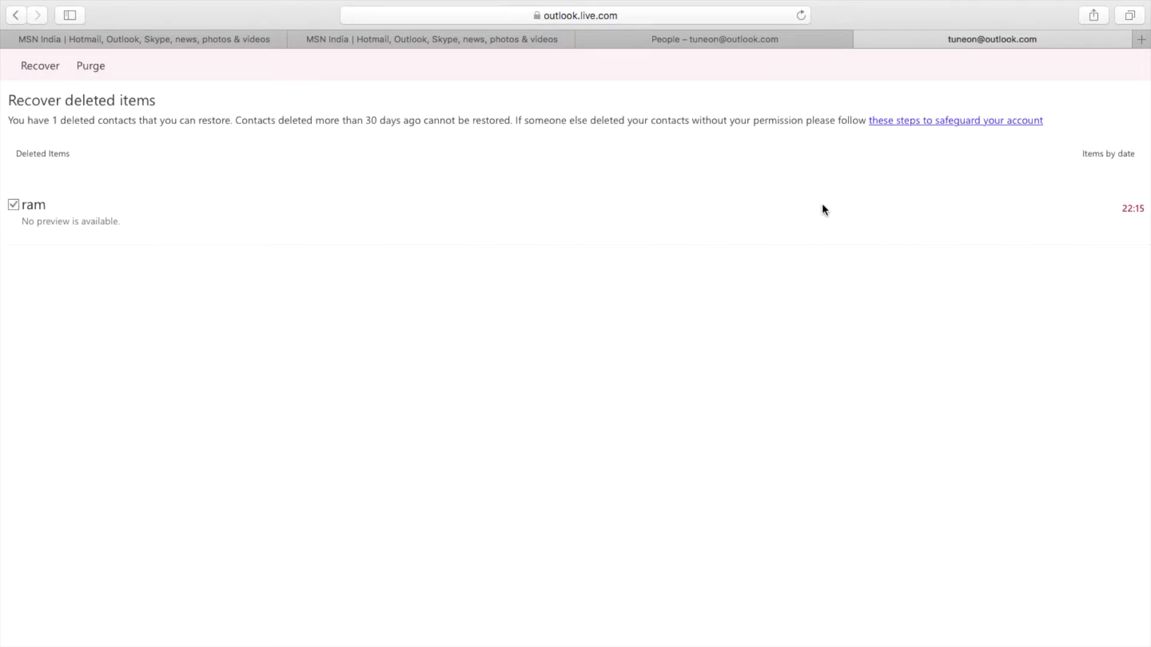
mouse_move(204, 111)
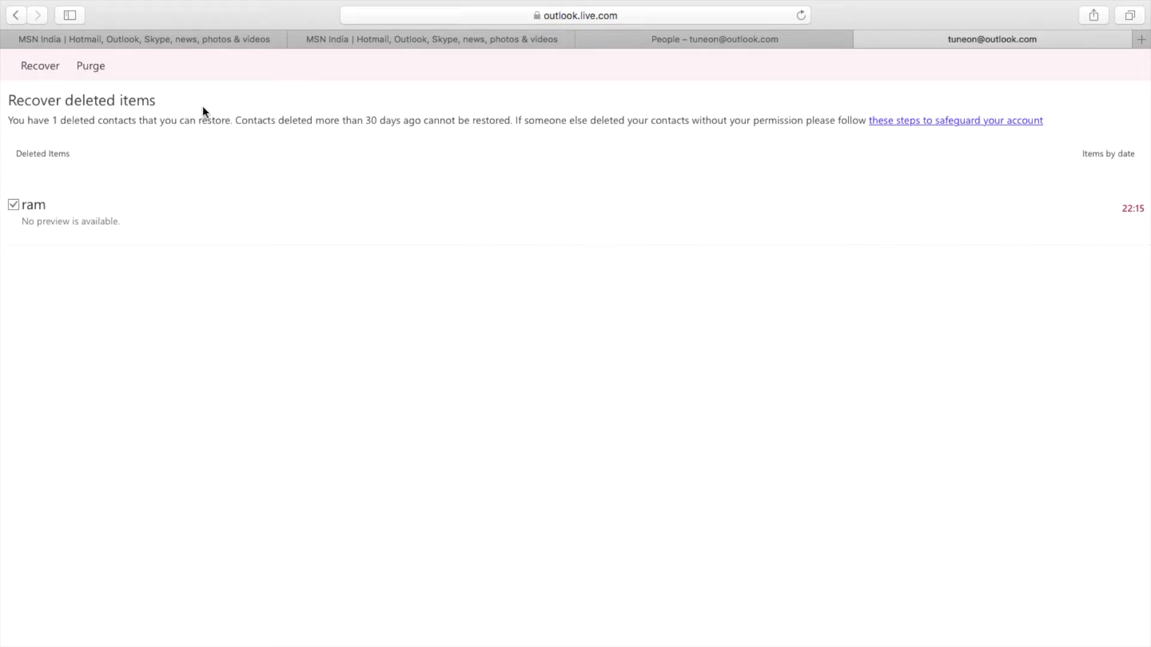
mouse_move(159, 84)
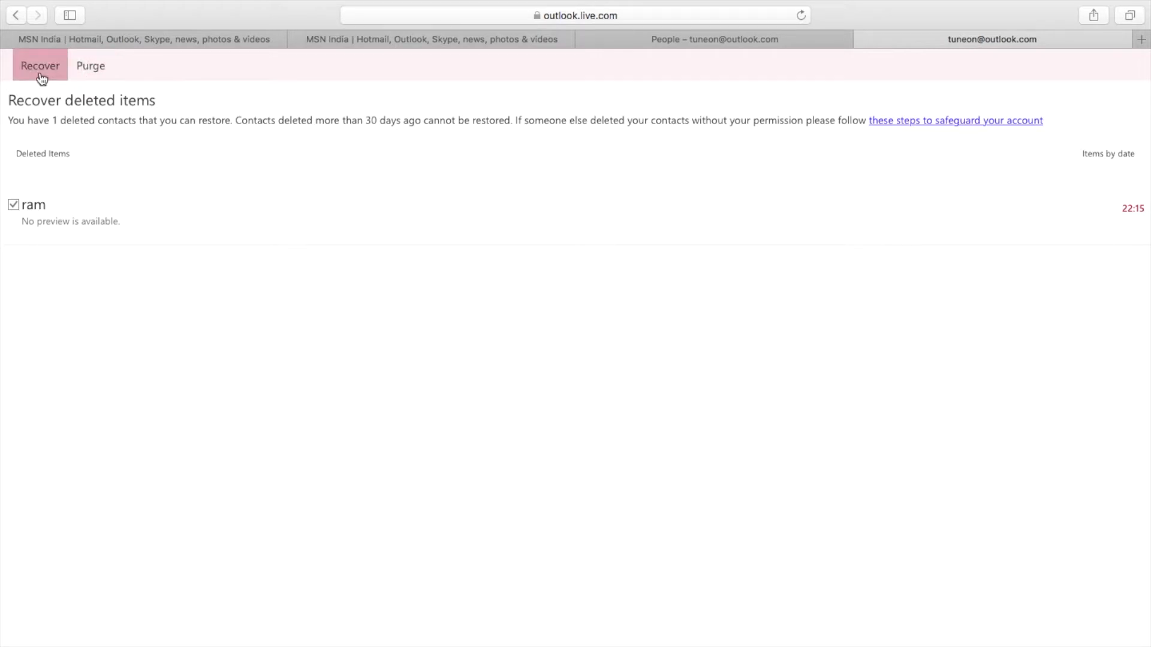
left_click(39, 65)
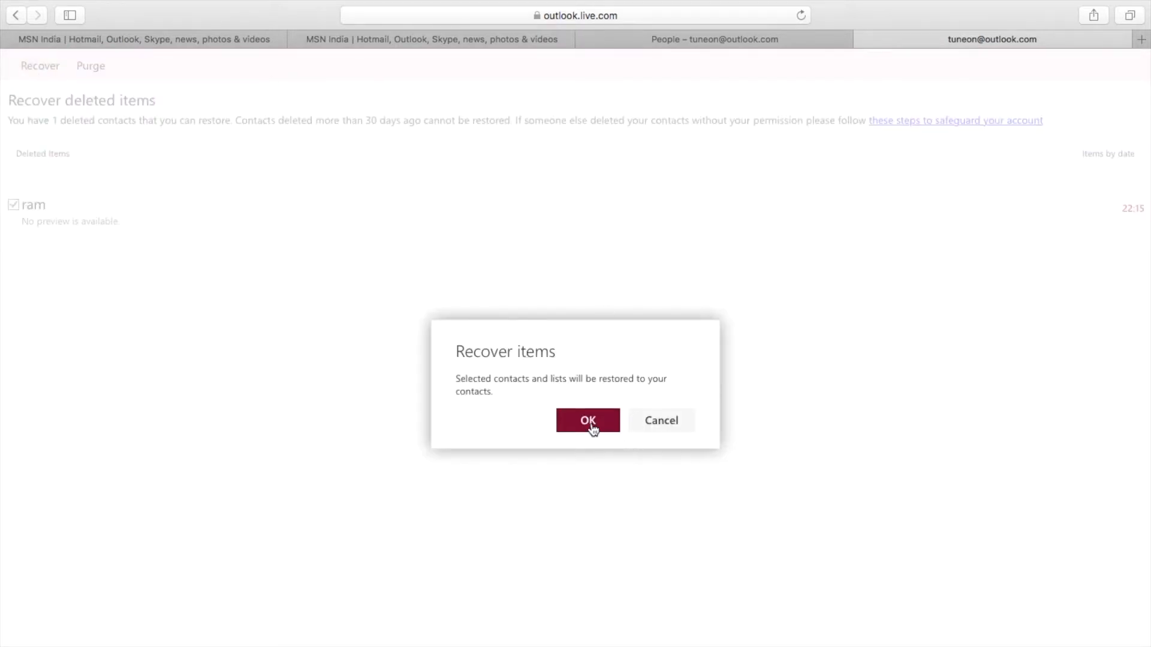
Step: Confirm restoring 'ram' and return to People where it is listed again
left_click(588, 419)
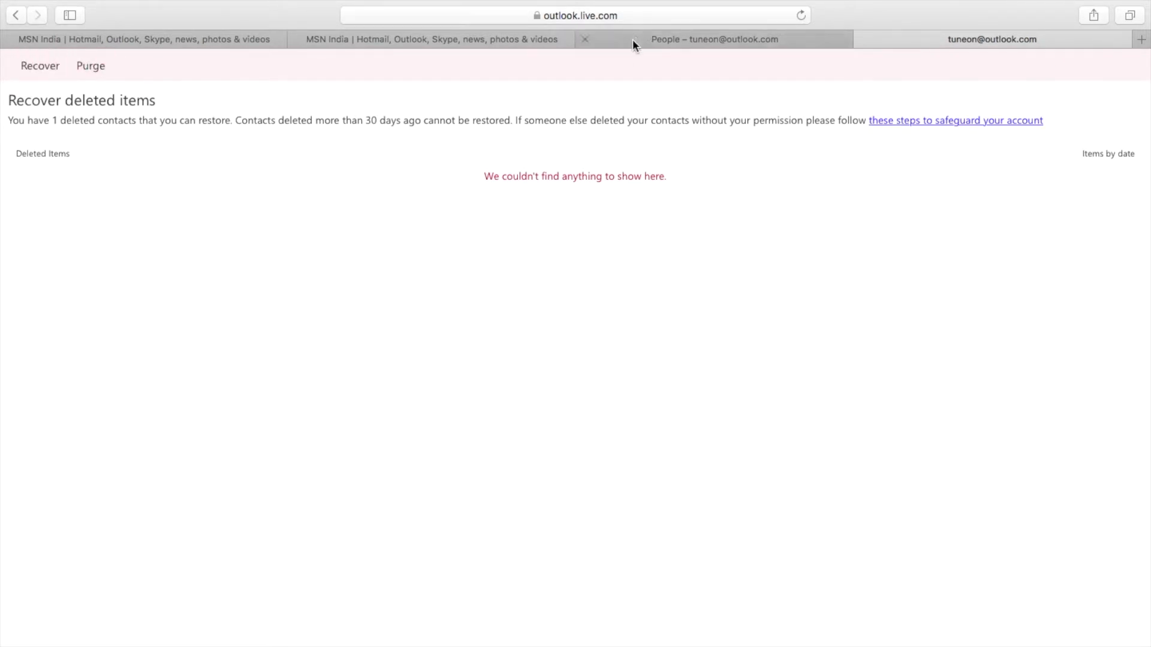
left_click(712, 39)
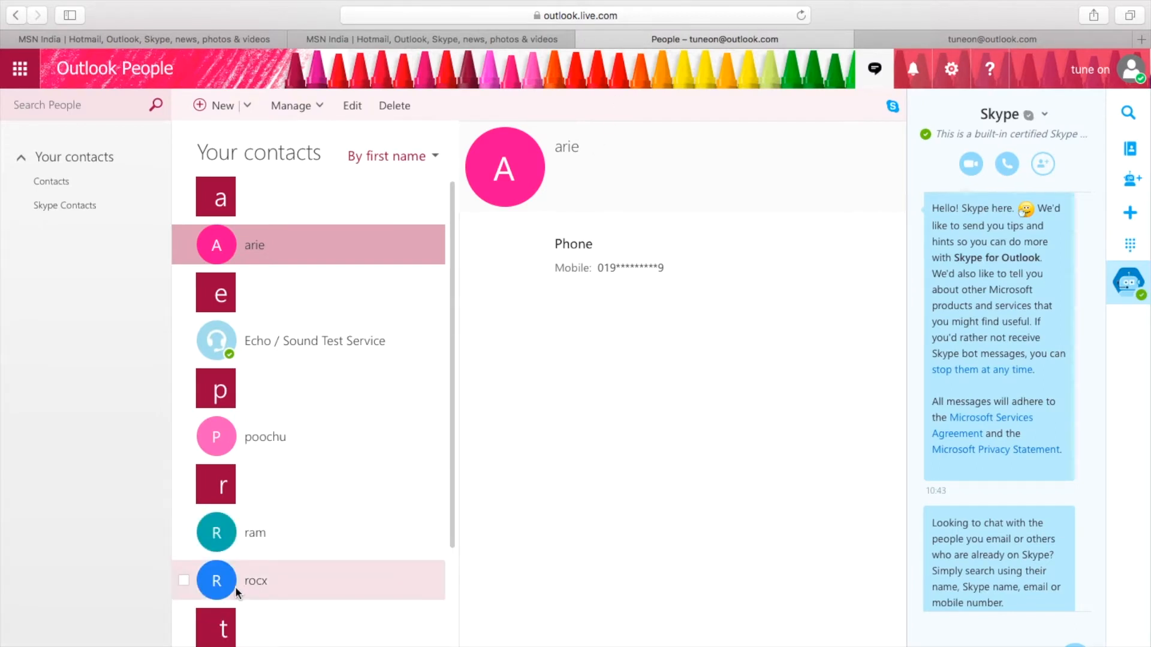
mouse_move(470, 396)
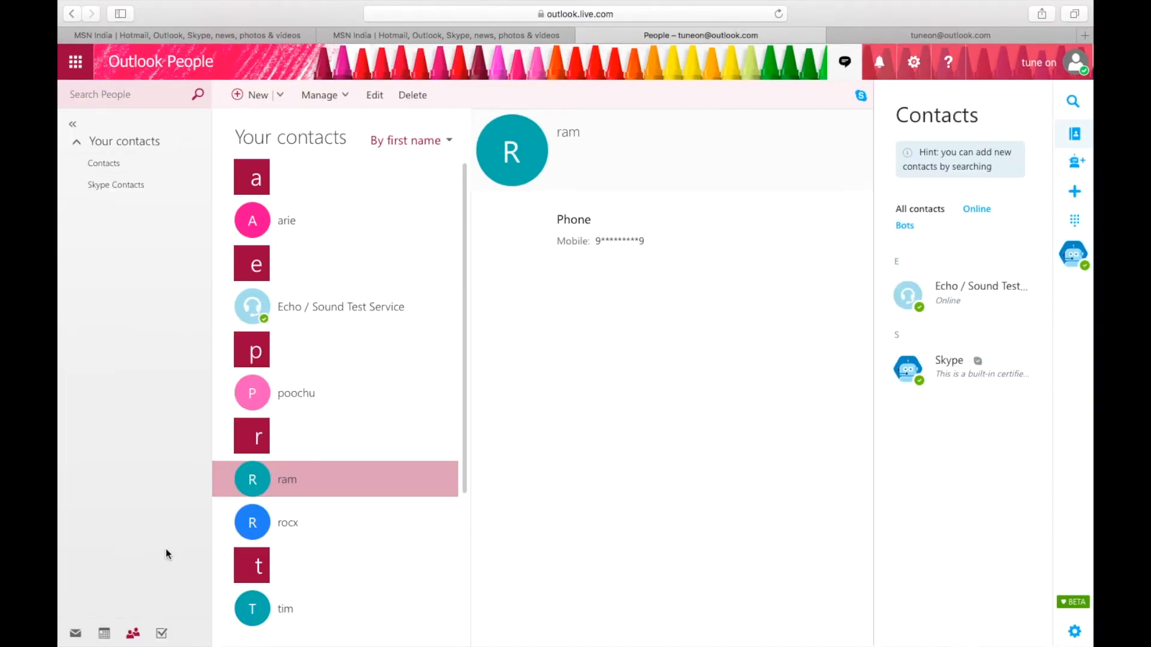
Step: Go back to the mail inbox and show the account menu with sign-out options
left_click(74, 633)
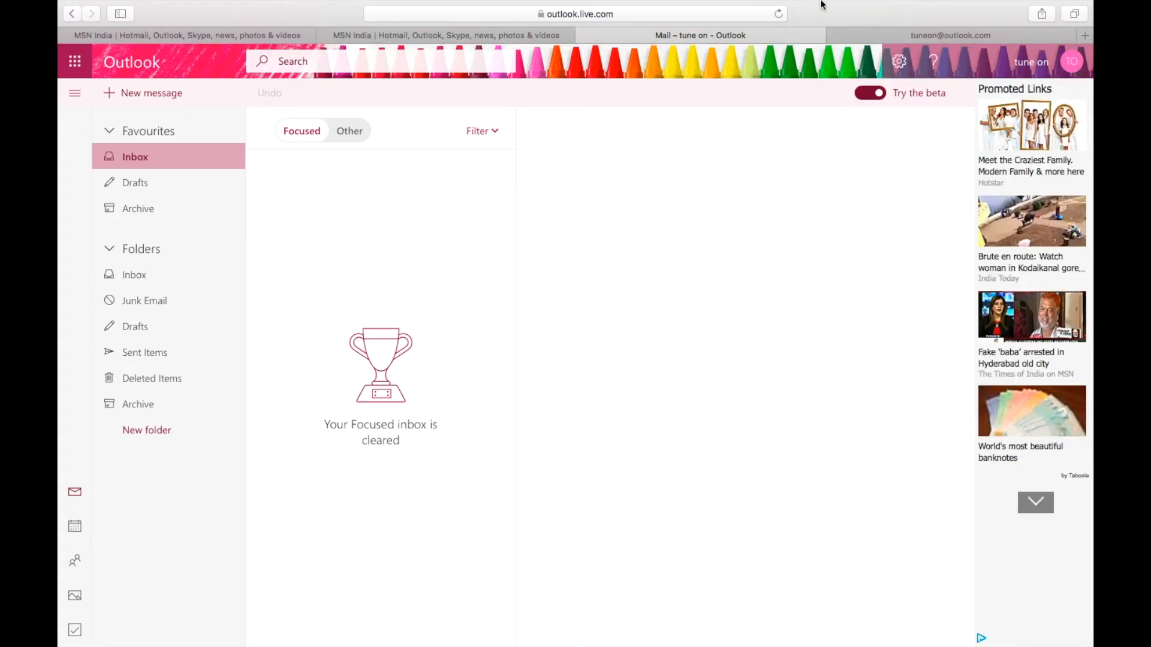
left_click(1071, 61)
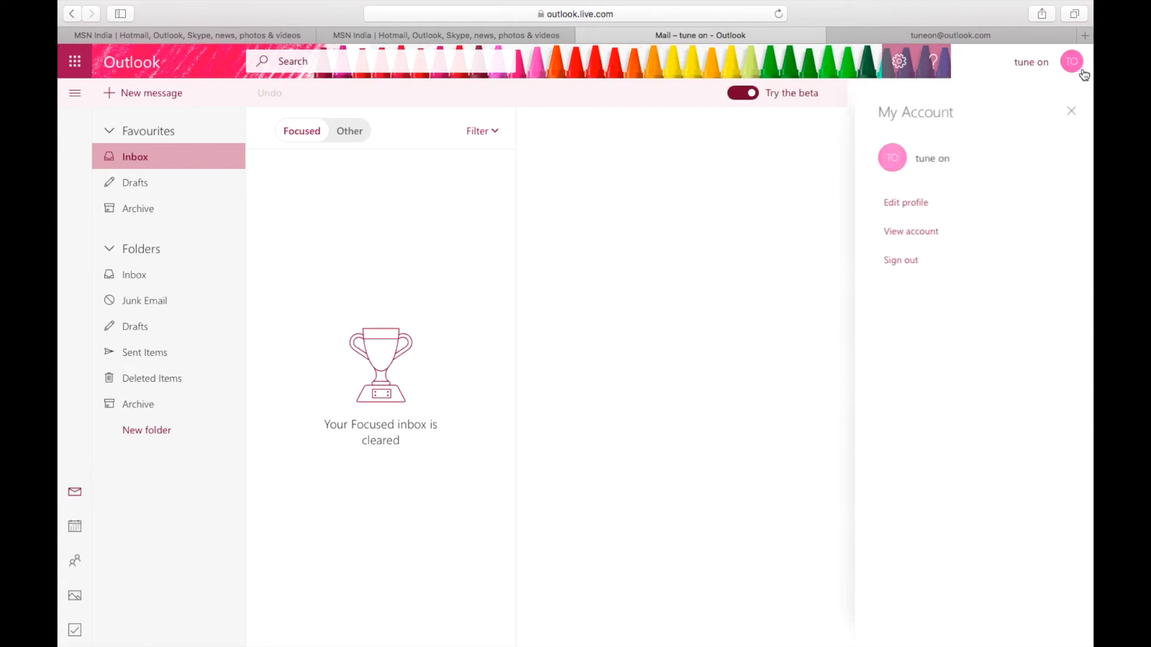